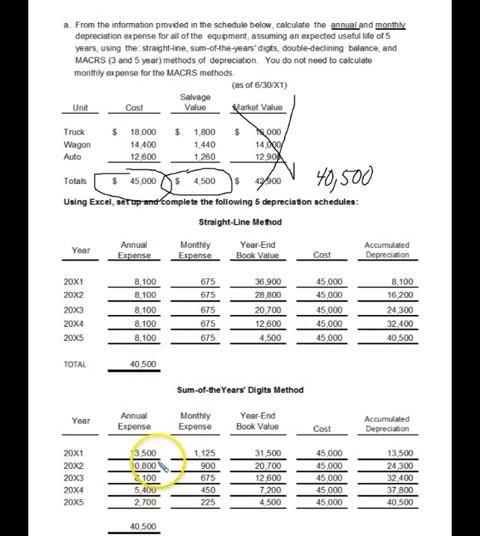
{"action": "scroll", "scroll_direction": "down", "scroll_amount": 3}
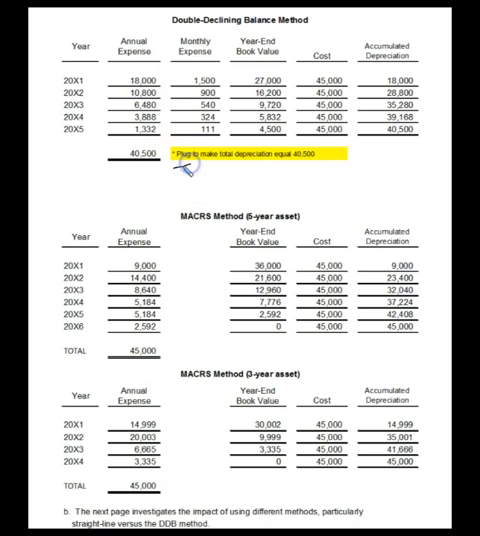
{"action": "mouse_move", "coordinate": [190, 176]}
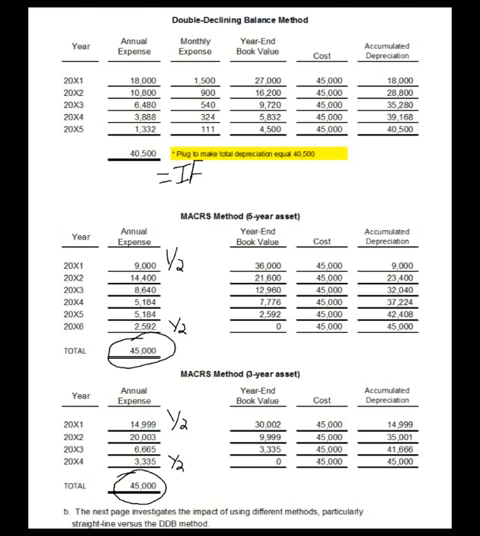
{"action": "scroll", "scroll_direction": "up", "scroll_amount": 3}
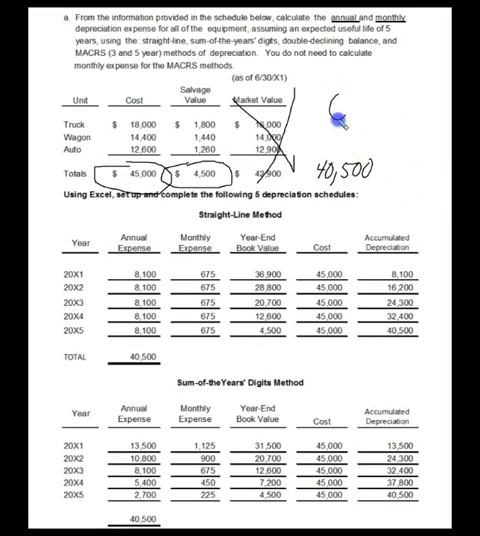